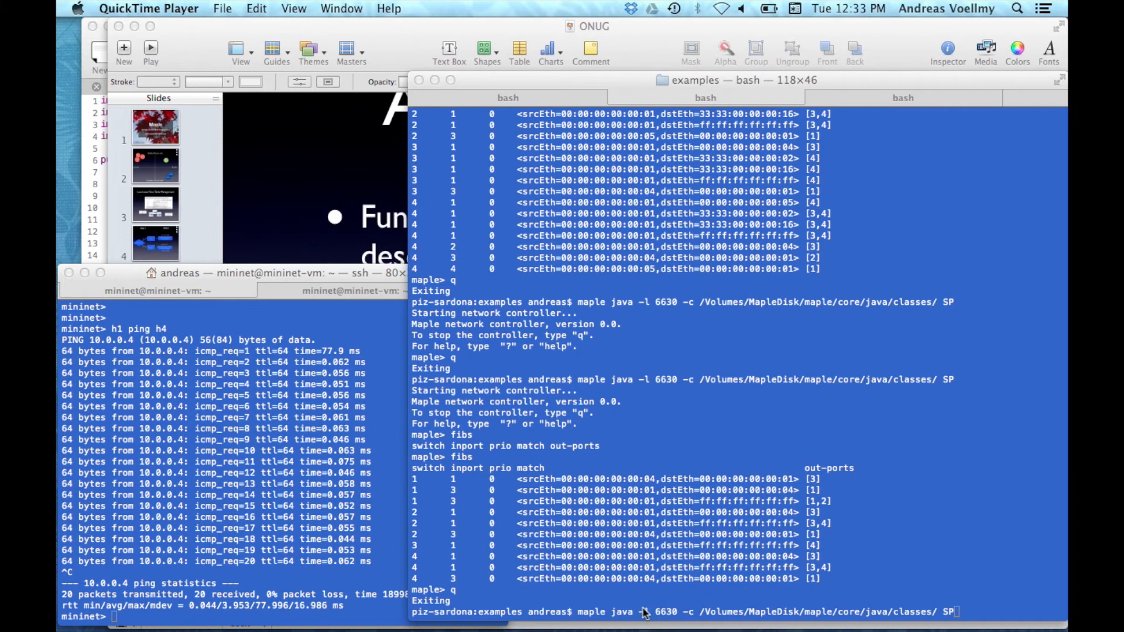
Restart the Maple controller with java -l 6630 so its monitoring window opens.
left_click(682, 78)
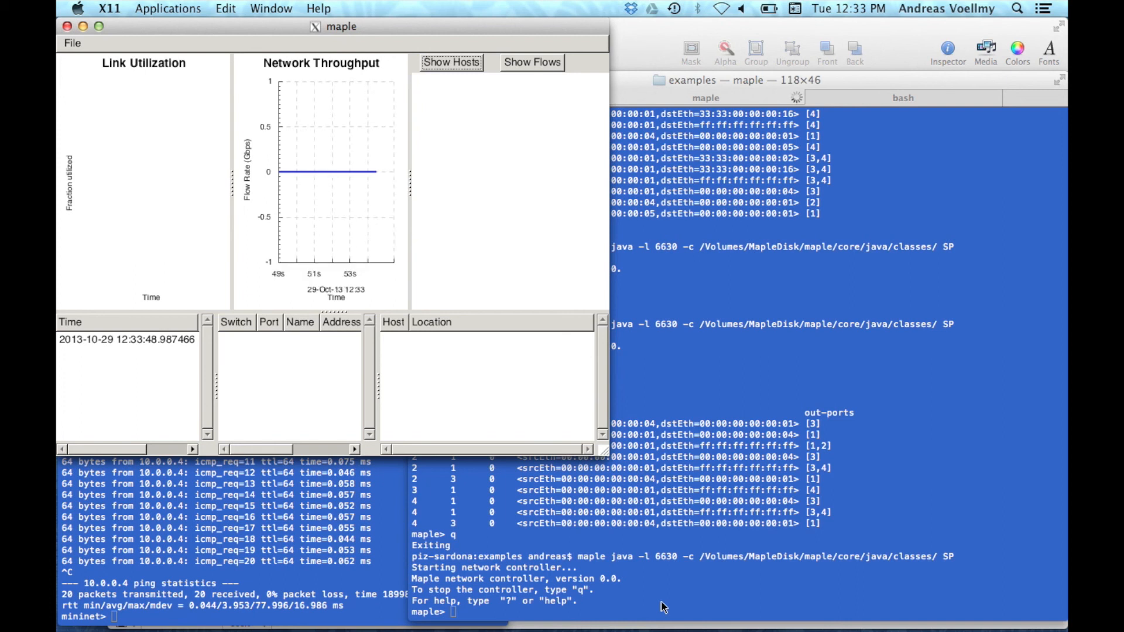
Watch the four-switch diamond topology appear, then list all switch ports with the ports command.
left_click(451, 62)
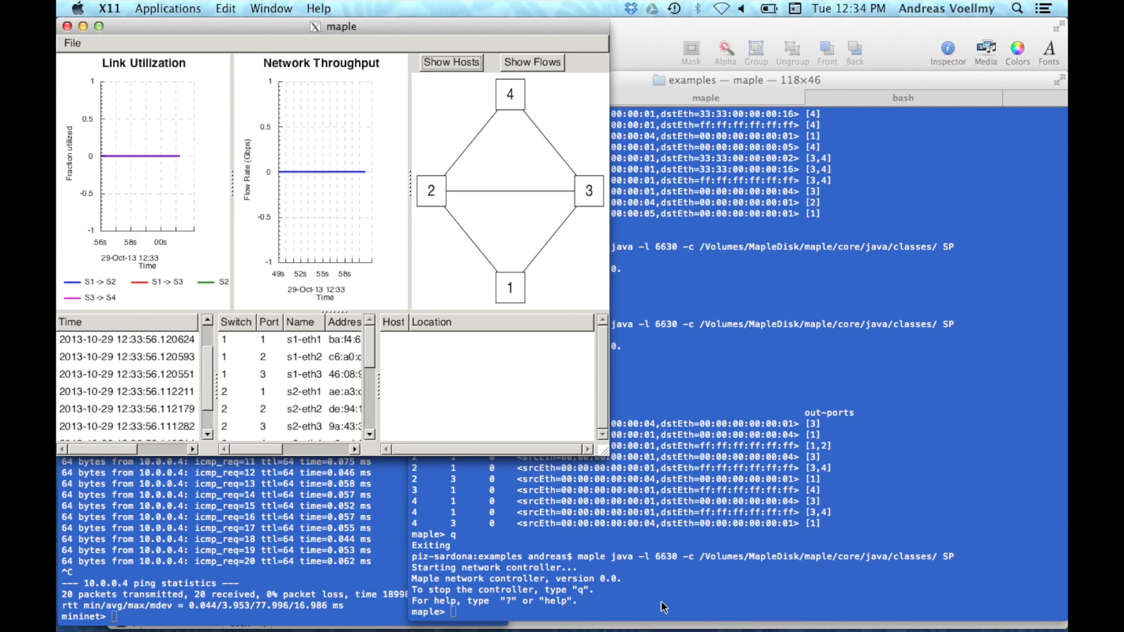
left_click(287, 340)
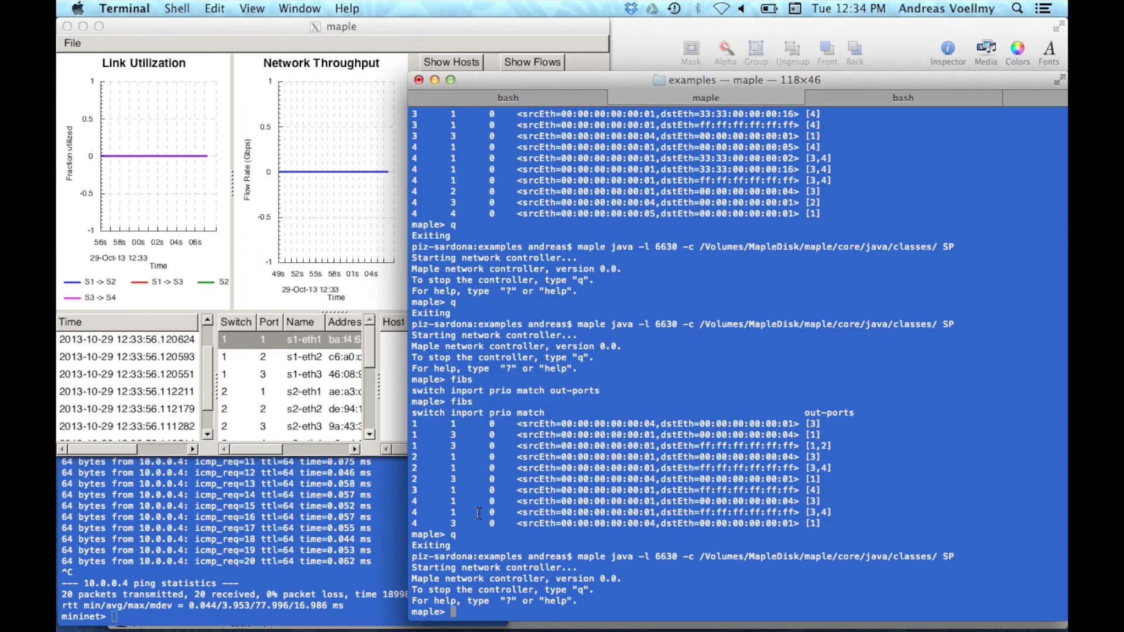
type("ports")
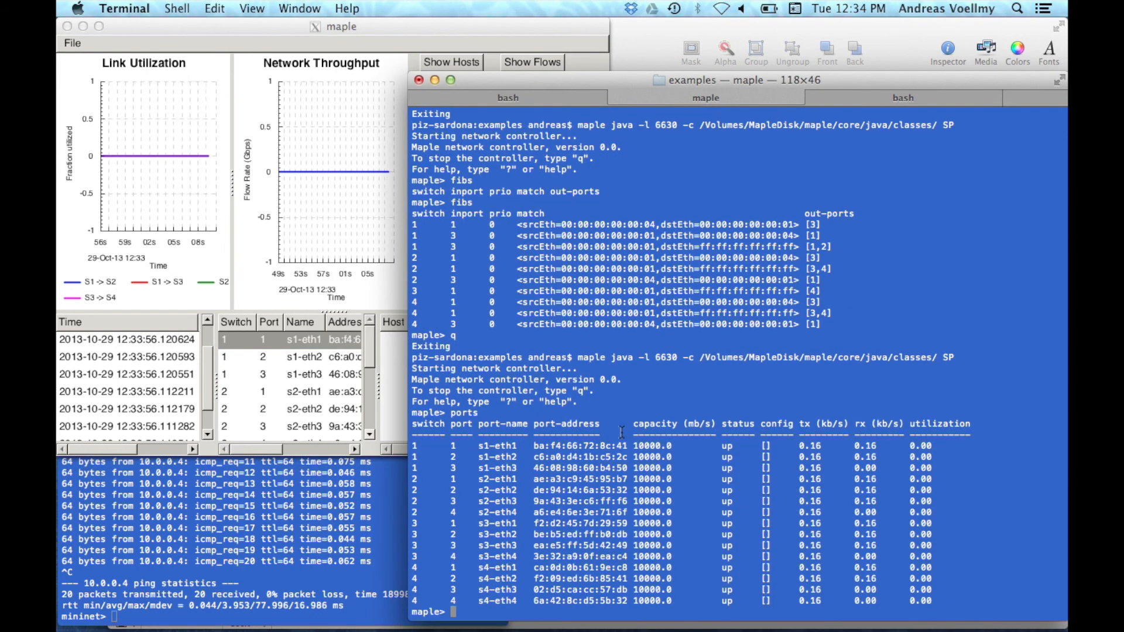